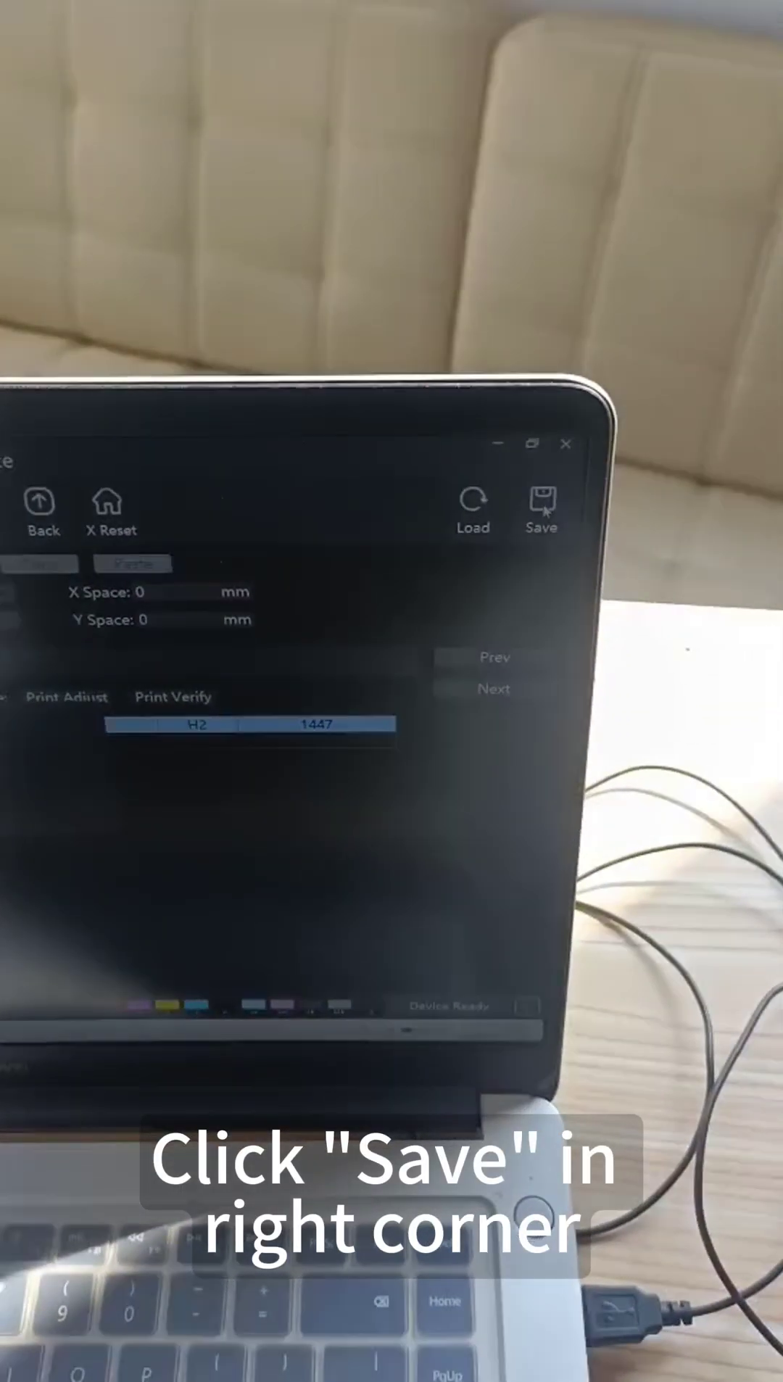
Step: Save the current printhead alignment parameters to the printer
{"action": "left_click", "coordinate": [538, 504]}
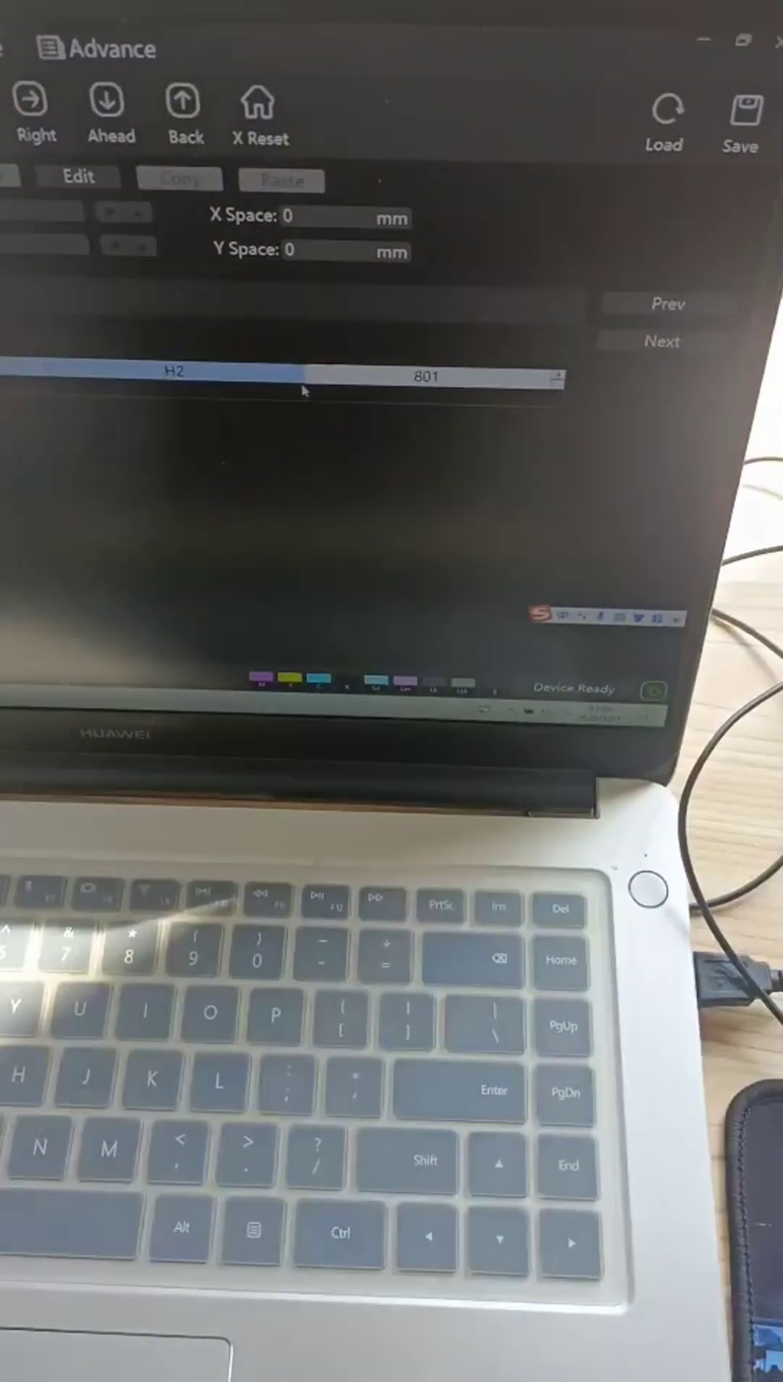
Step: Commit the H2 value of 801 and save all parameters to the printer
{"action": "left_click", "coordinate": [743, 97]}
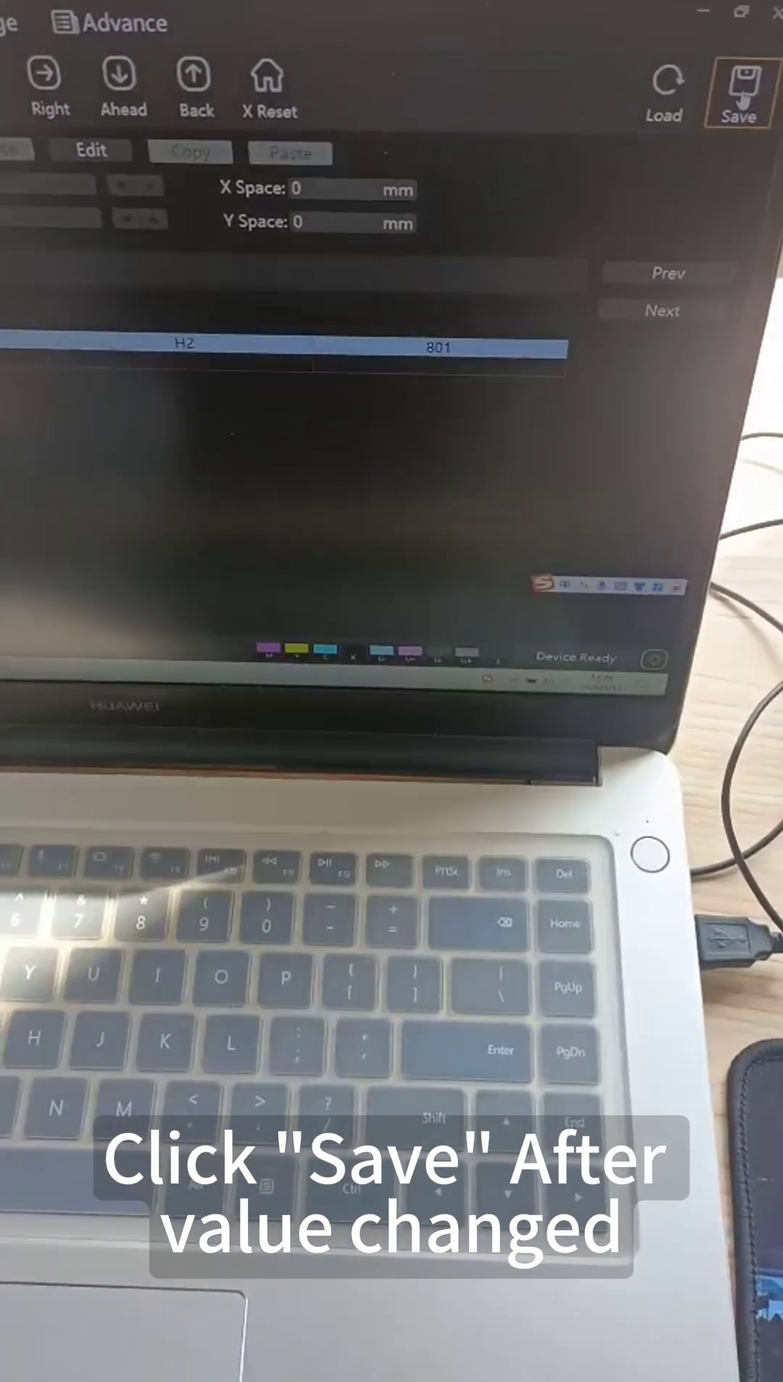
{"action": "left_click", "coordinate": [742, 88]}
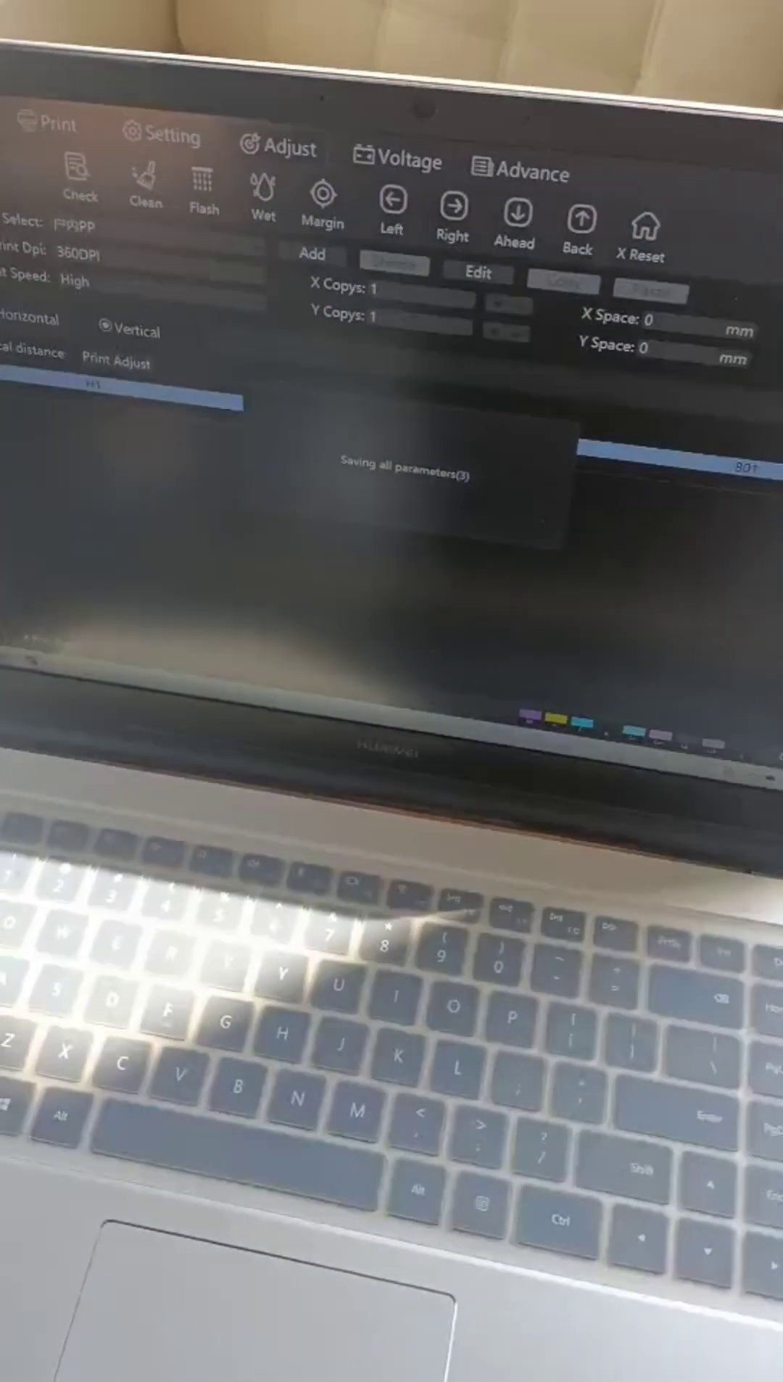